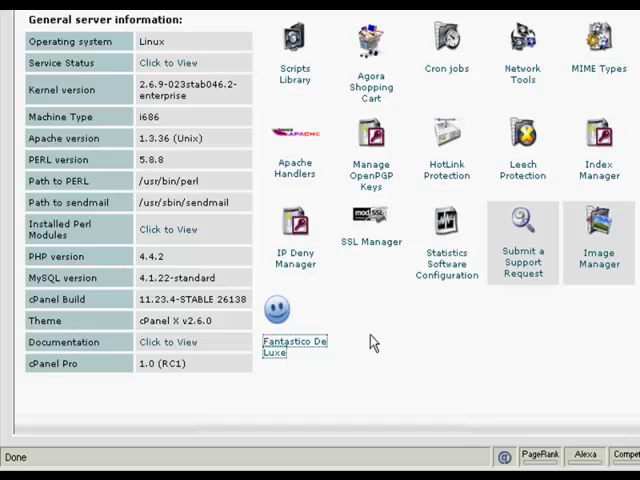
Switch from the cPanel server tools page to the Extend Control Panel home
left_click(296, 308)
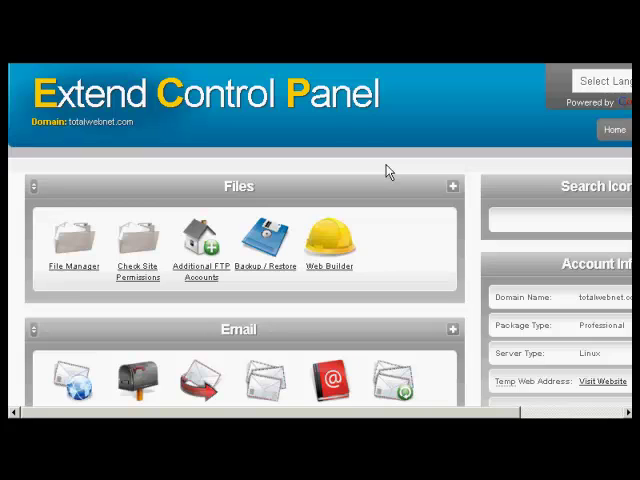
mouse_move(436, 172)
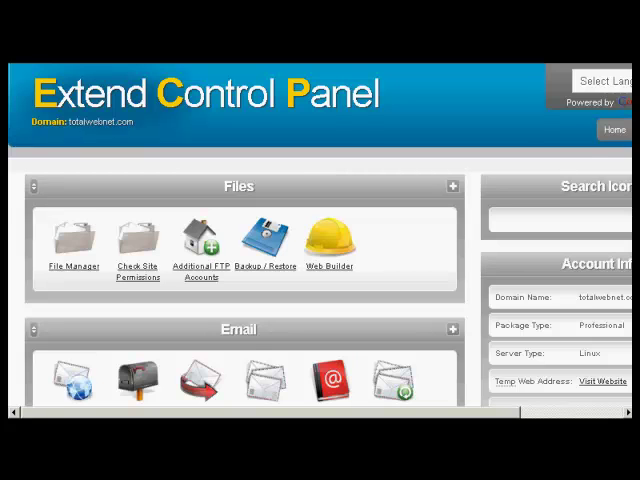
Scroll down the control panel home to the CGI Scripts installers section
scroll("down", 3)
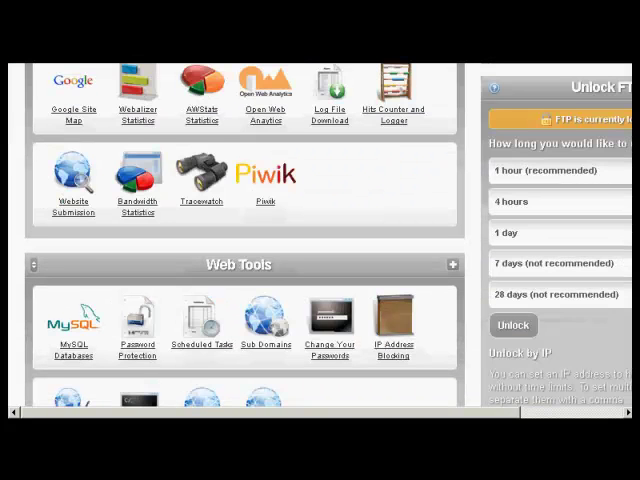
scroll("down", 3)
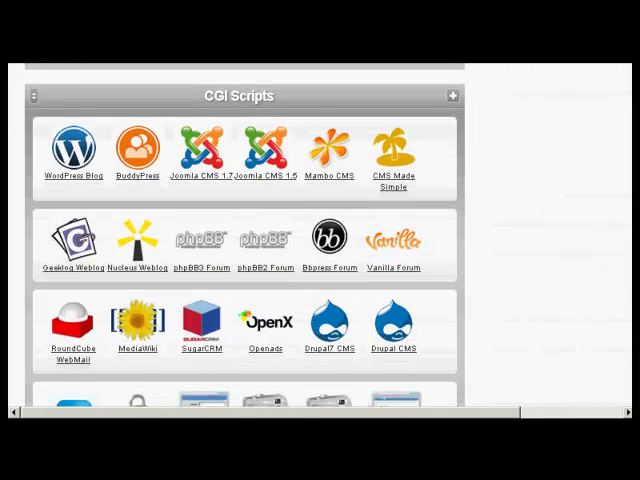
mouse_move(252, 110)
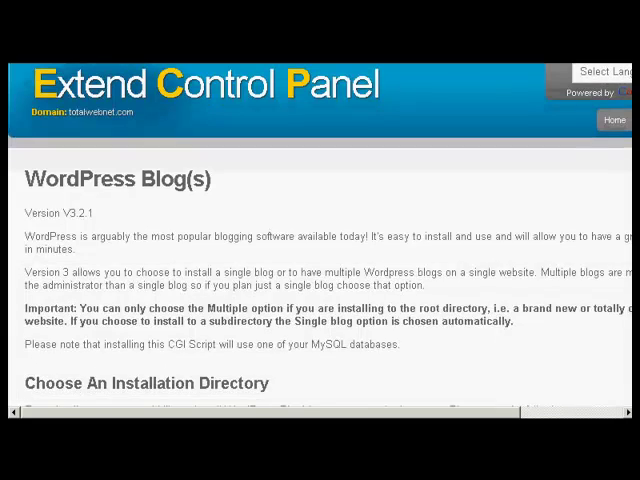
Set the installation directory to public_html/blog and run Install Now
scroll("down", 3)
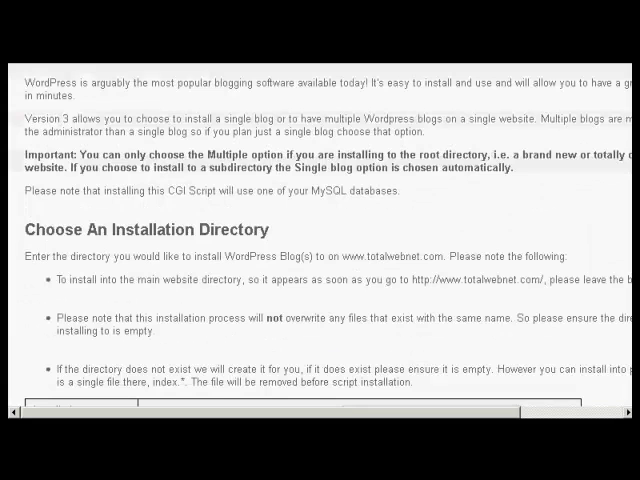
scroll("down", 3)
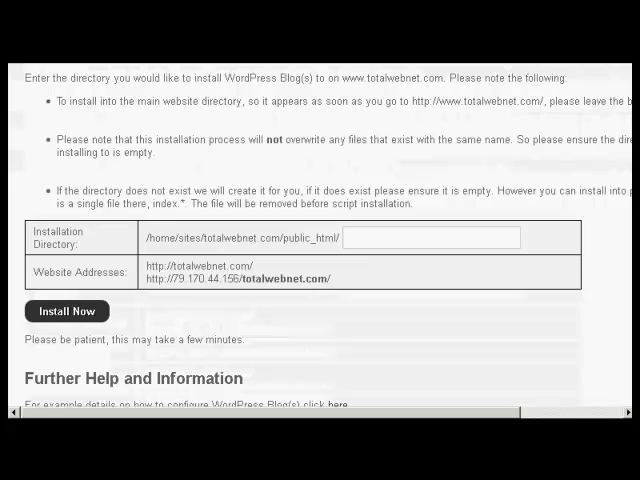
scroll("down", 3)
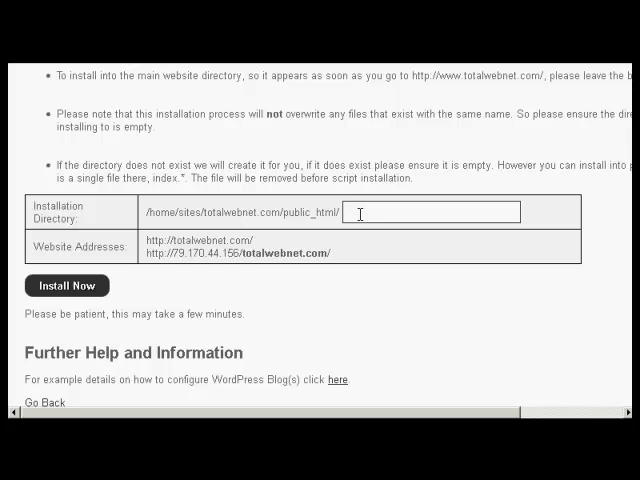
type("blo")
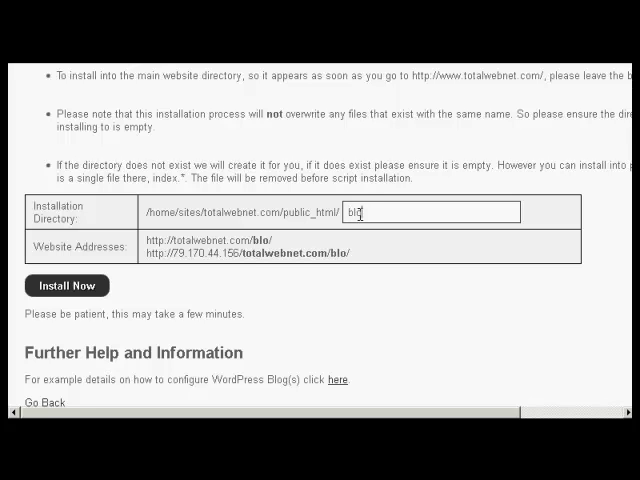
type("g")
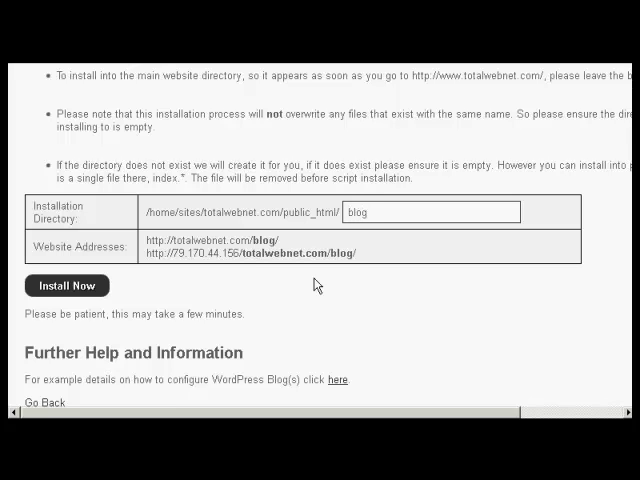
mouse_move(350, 270)
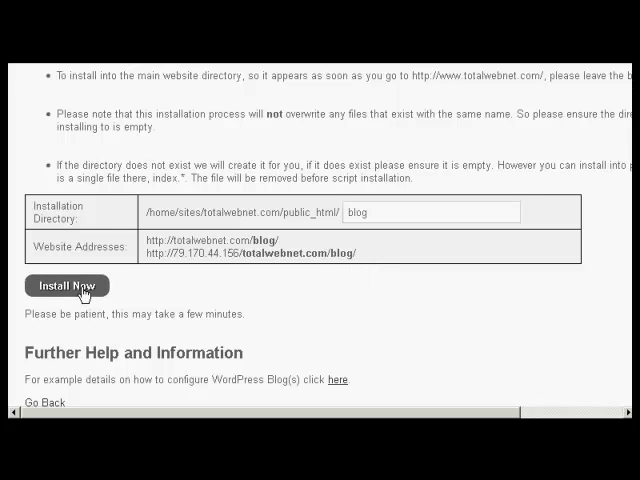
left_click(66, 286)
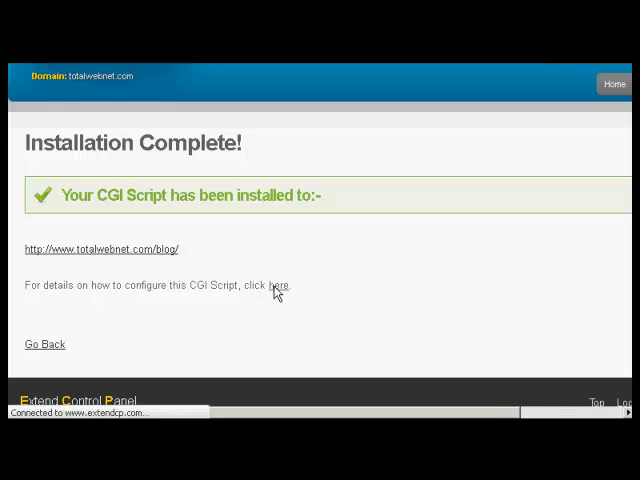
Follow the 'click here' configuration link to the new blog's WordPress setup page
left_click(278, 284)
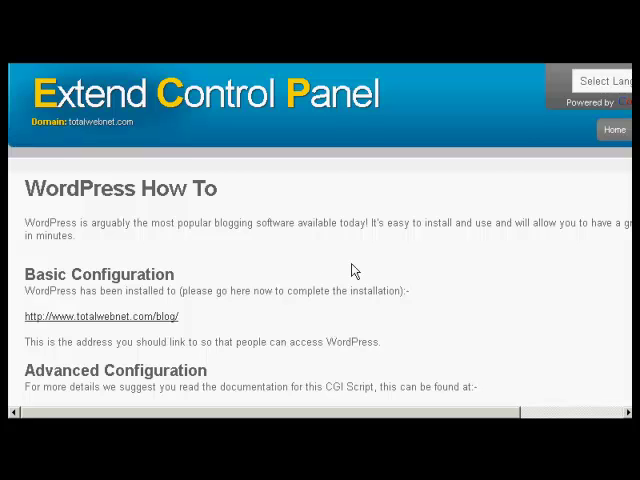
scroll("down", 3)
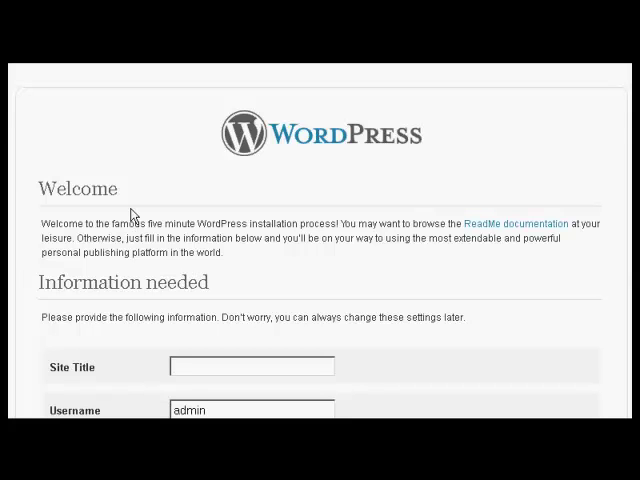
Enter Sam's Blog as the site title and admin as the username
scroll("down", 3)
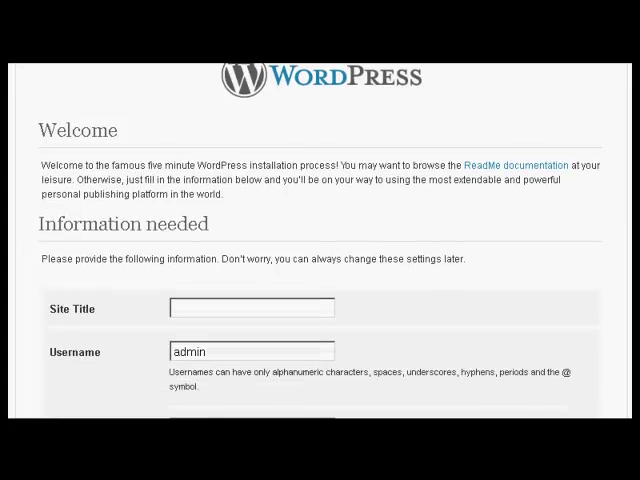
scroll("down", 3)
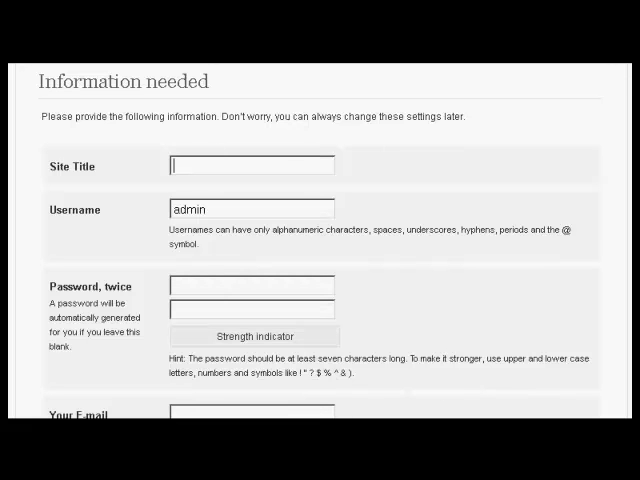
type("Sam's")
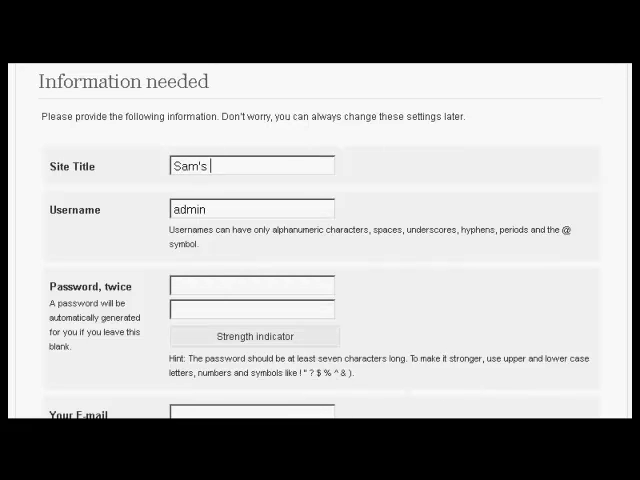
type("Blog")
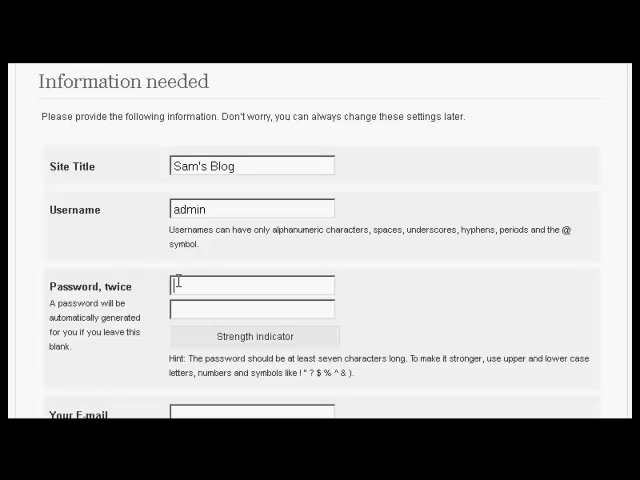
type("a")
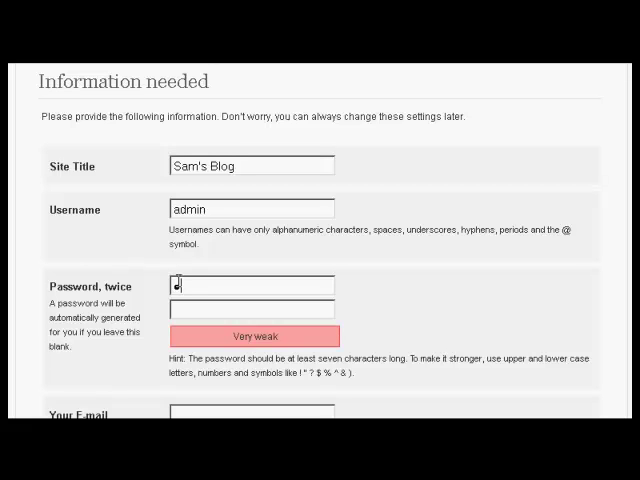
Enter the administrator password twice so both fields match
type("••")
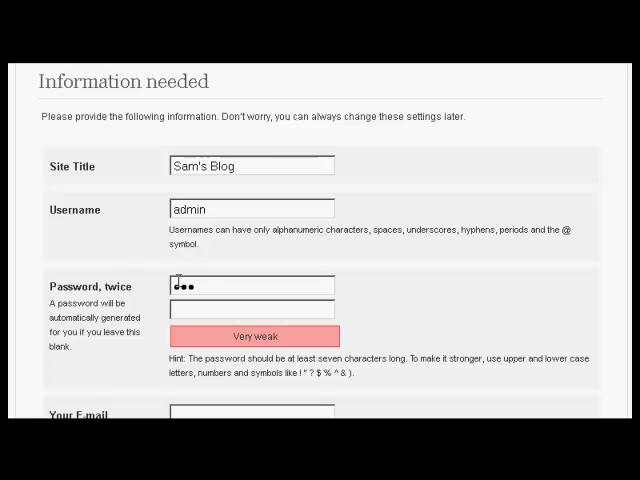
type("•")
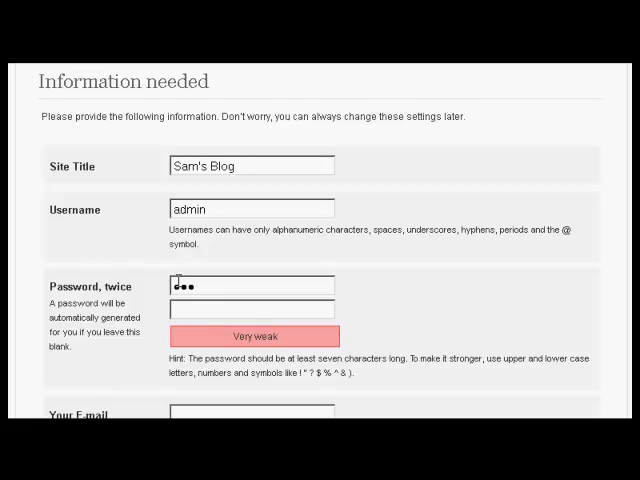
type("••")
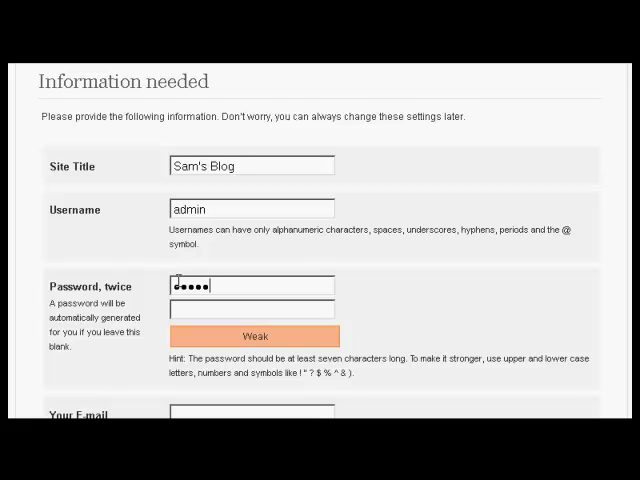
type("••")
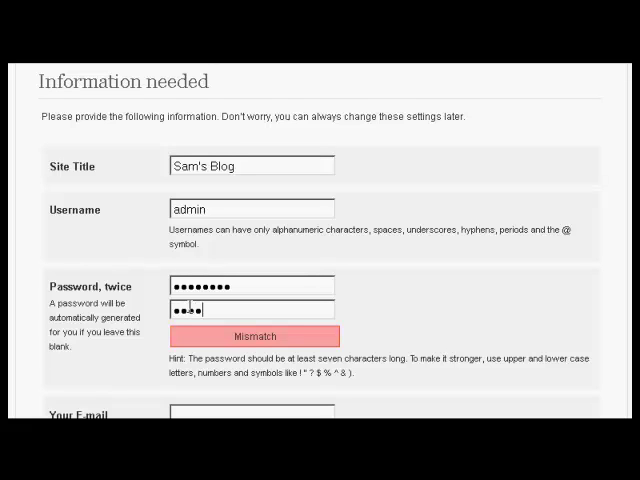
type("•")
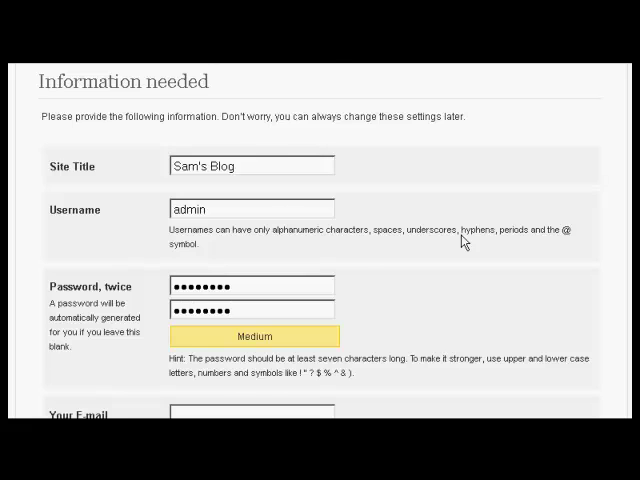
scroll("down", 3)
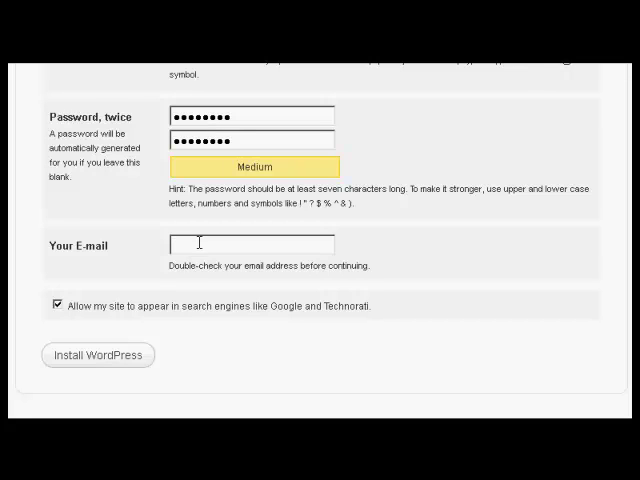
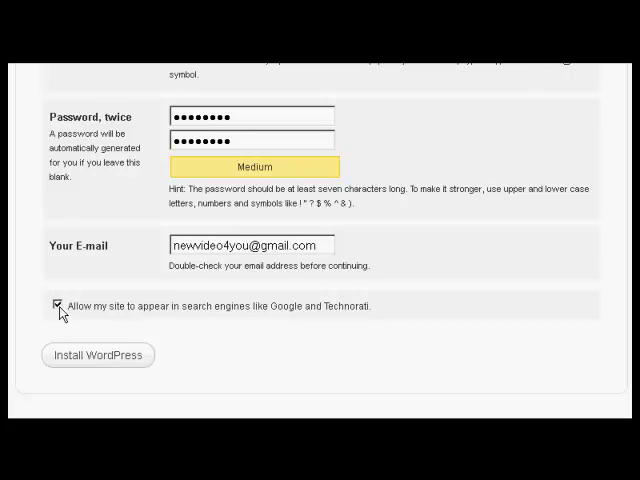
mouse_move(76, 320)
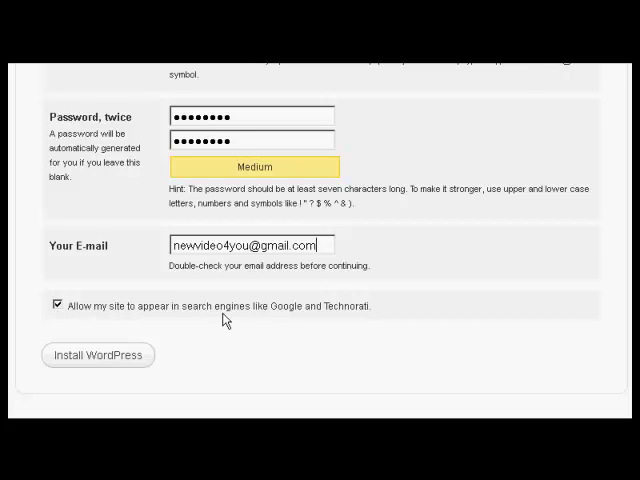
mouse_move(104, 364)
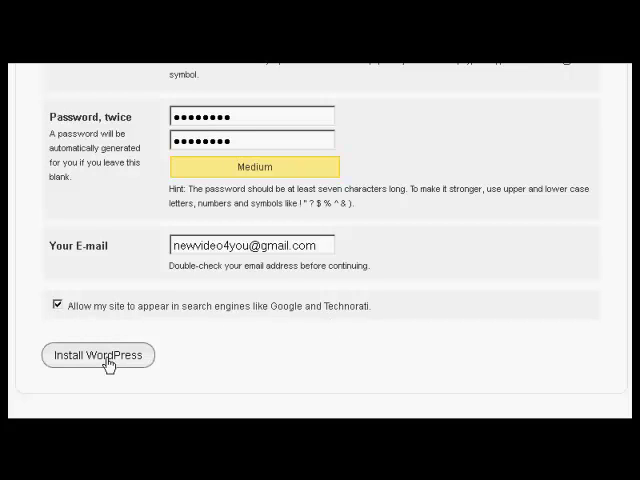
left_click(98, 356)
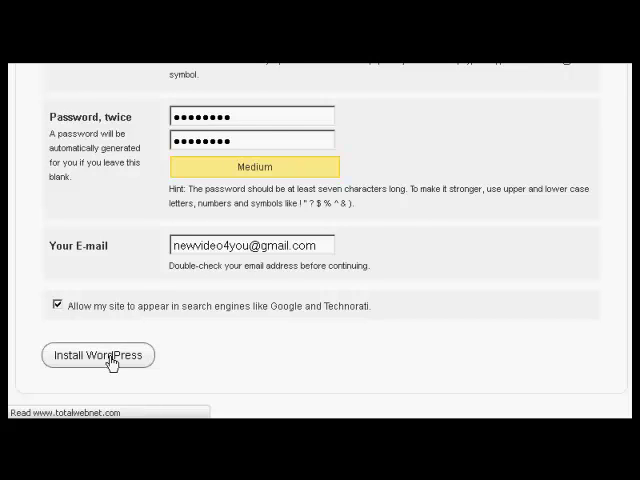
left_click(98, 356)
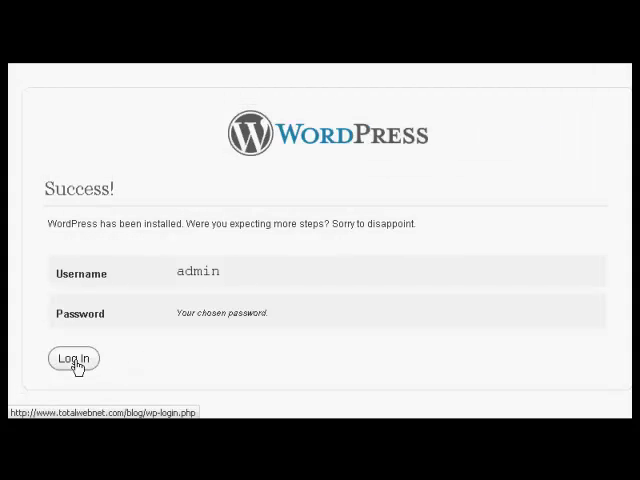
Log in as admin with the new password to reach the Sam's Blog Dashboard
left_click(74, 358)
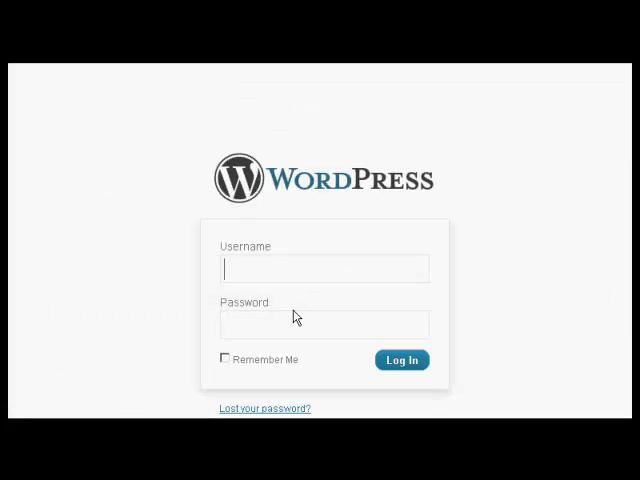
type("admin")
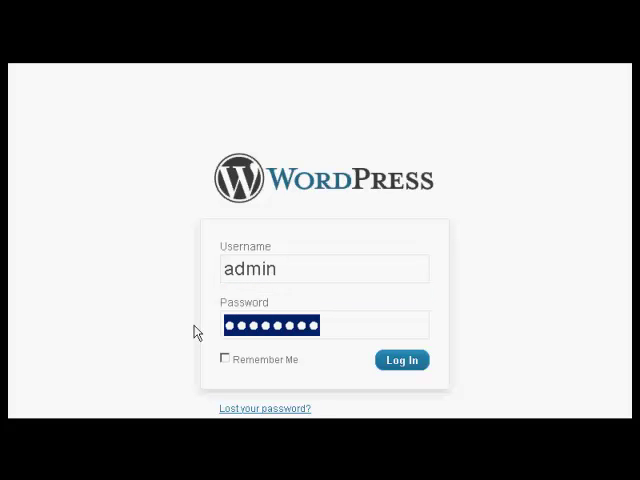
key("BackSpace")
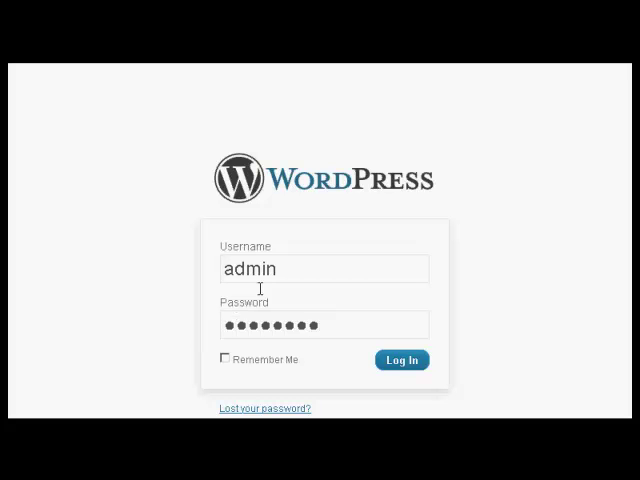
left_click(400, 360)
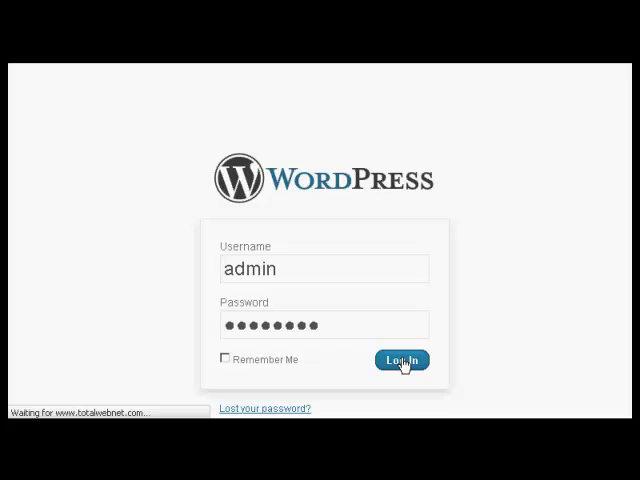
left_click(400, 360)
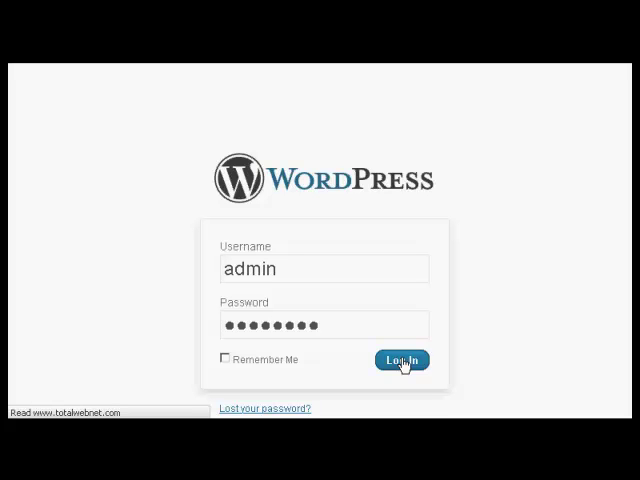
left_click(400, 360)
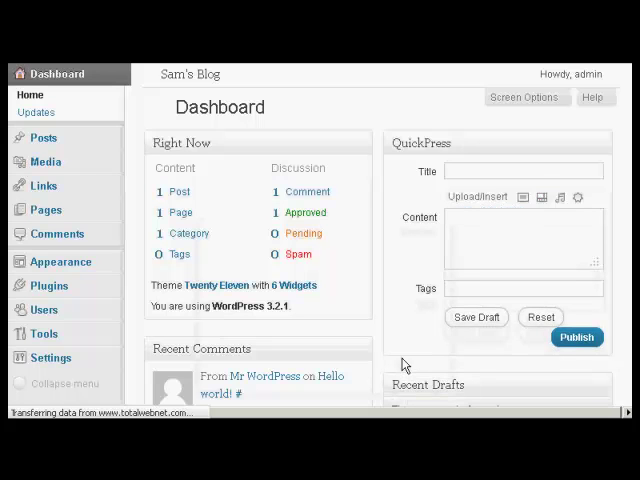